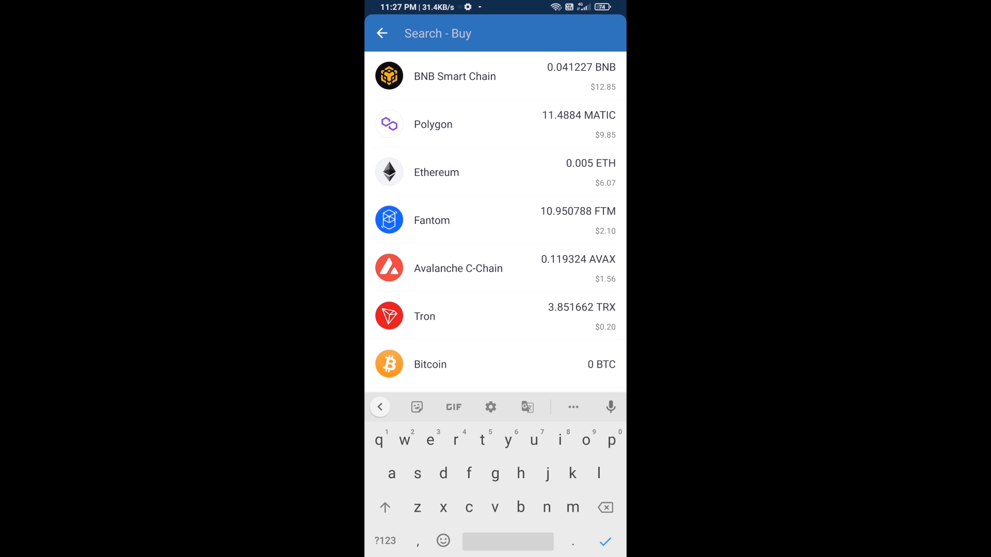
Step: Search 'bnb' and select BNB Smart Chain showing the 0.041227 BNB balance
text(bnb)
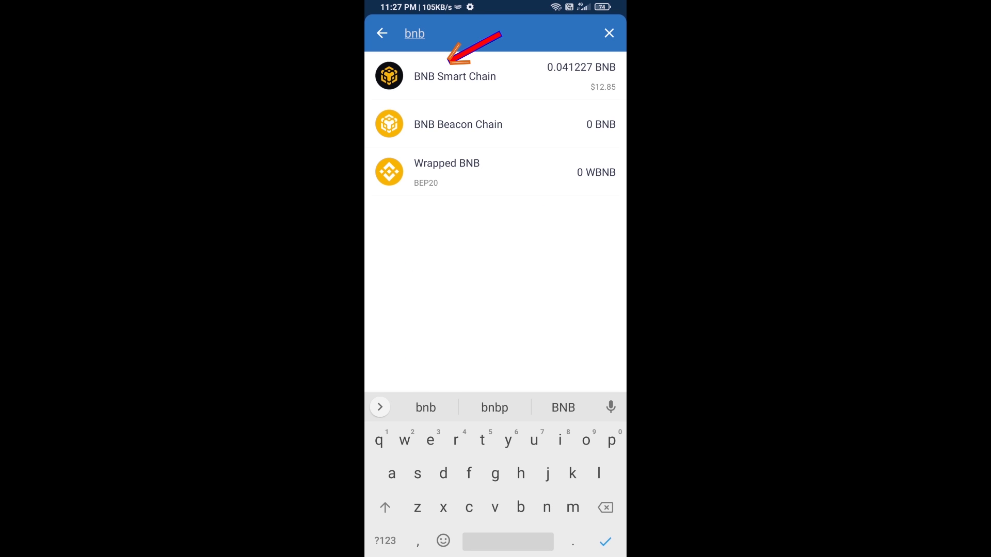
click(455, 76)
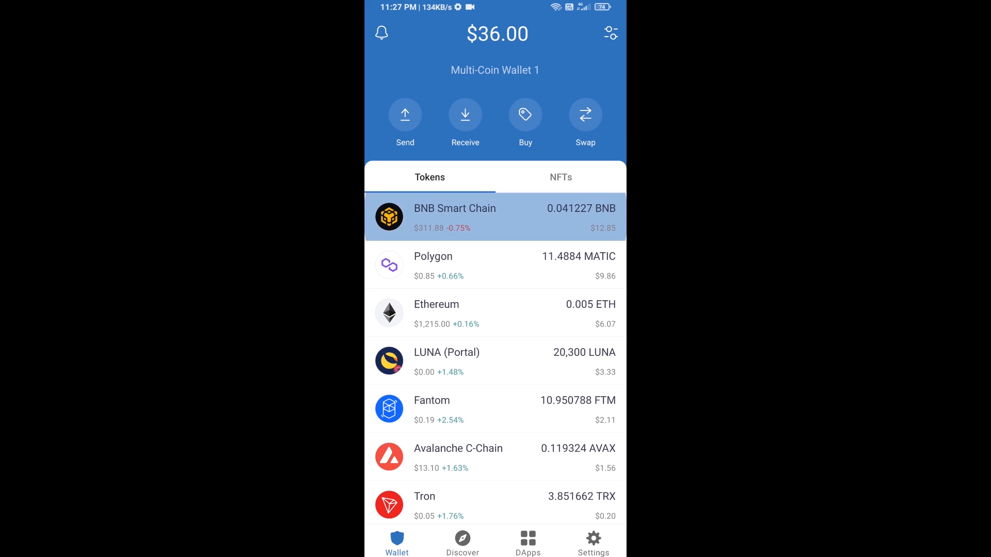
click(494, 217)
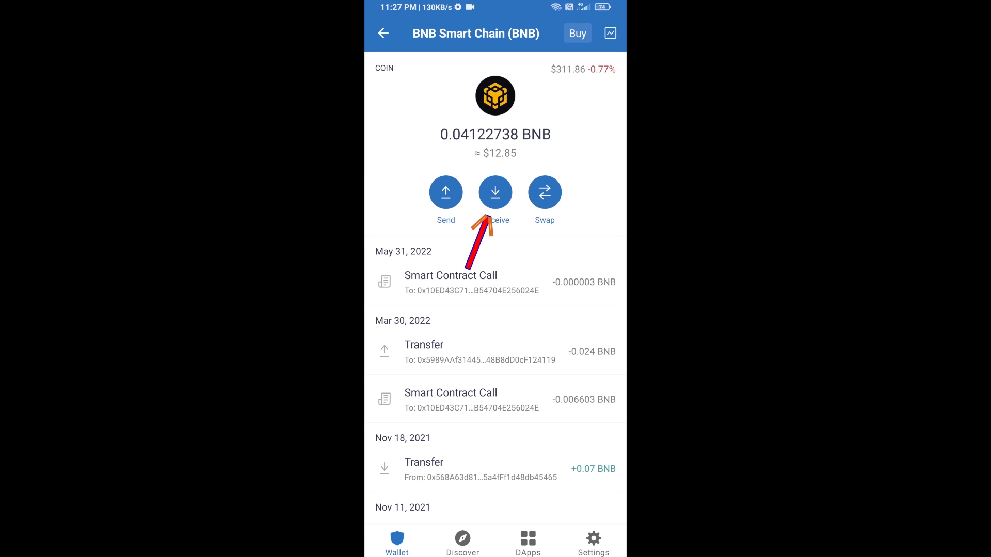
click(494, 192)
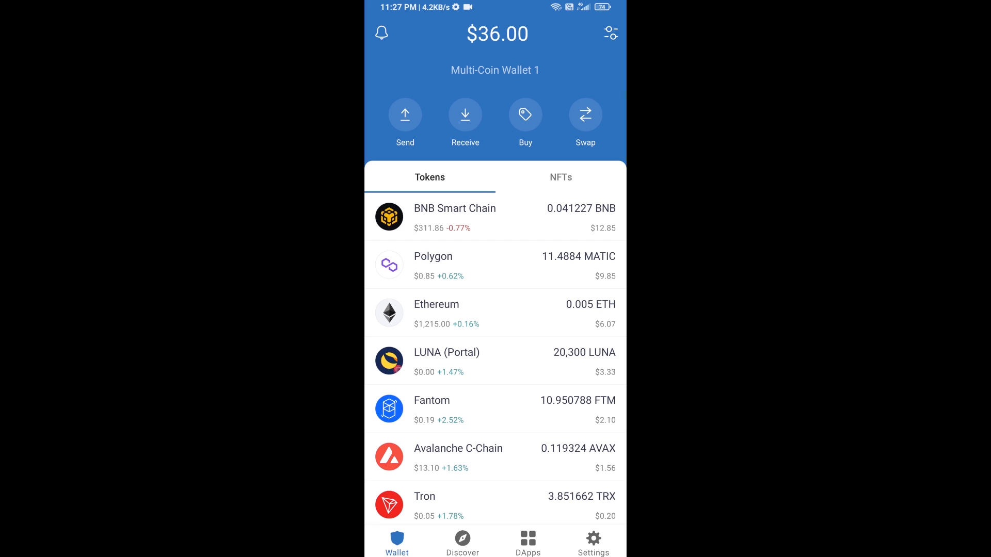
Step: Launch PancakeSwap from the Popular list in the DApp browser
click(527, 541)
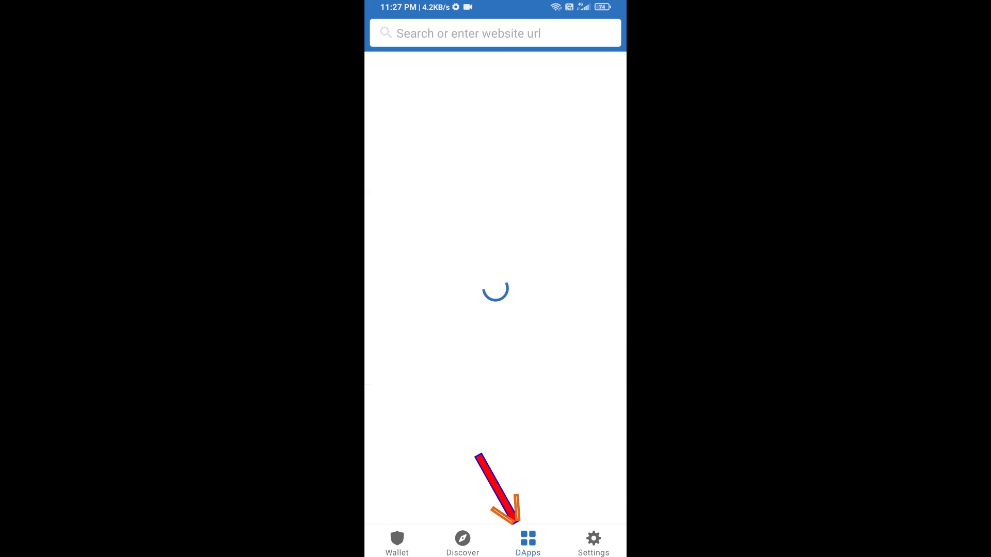
click(528, 542)
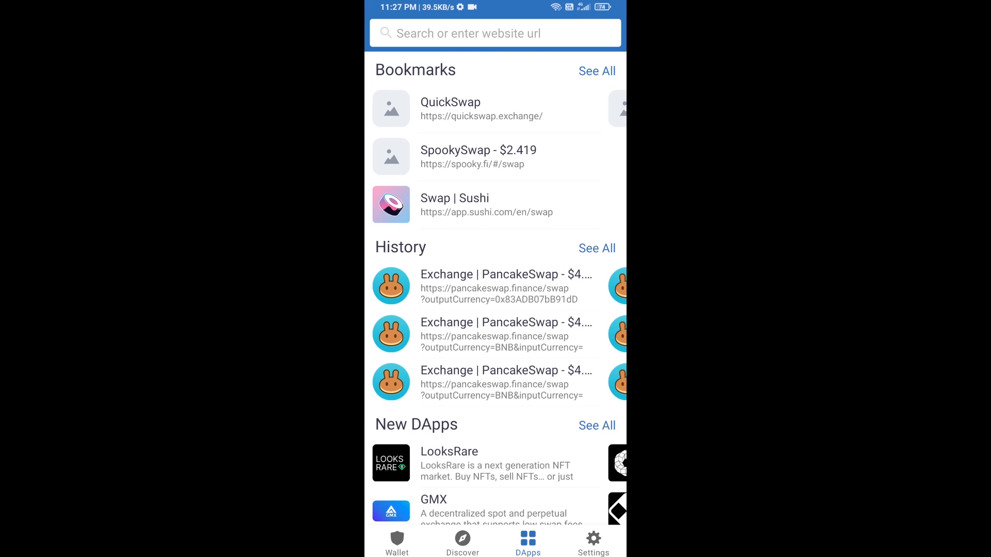
scroll(down, 3)
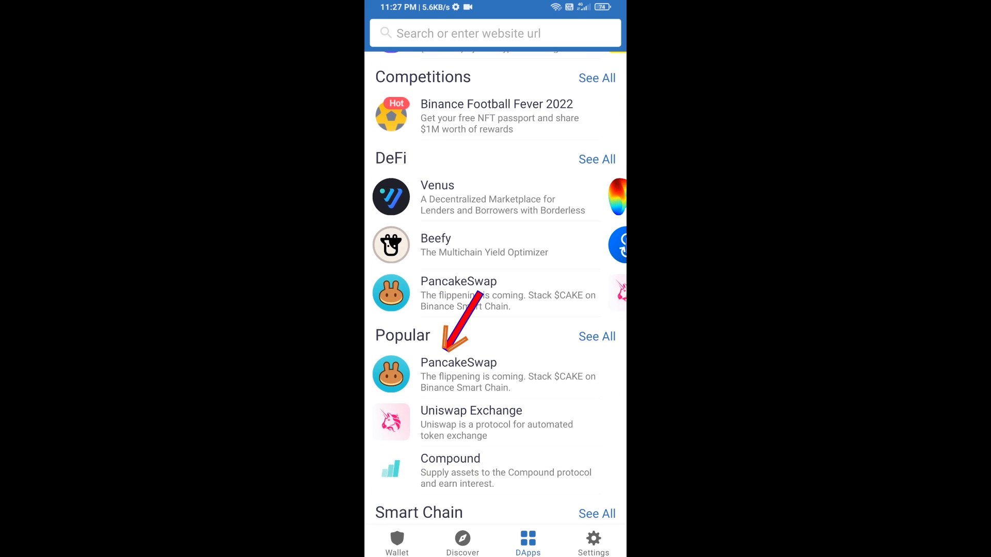
click(458, 362)
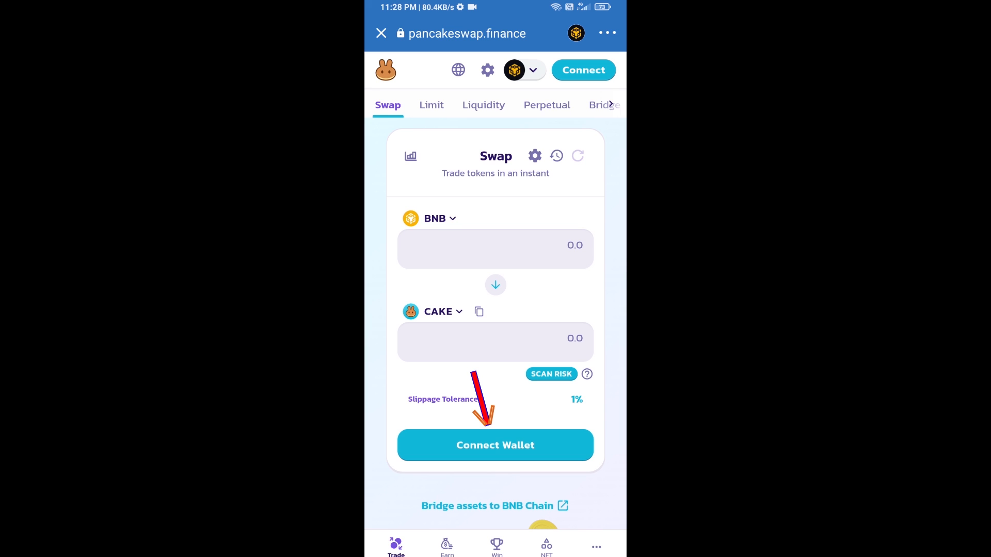
Step: Connect Trust Wallet to PancakeSwap, start choosing the receive token and copy the TXG contract address
click(494, 445)
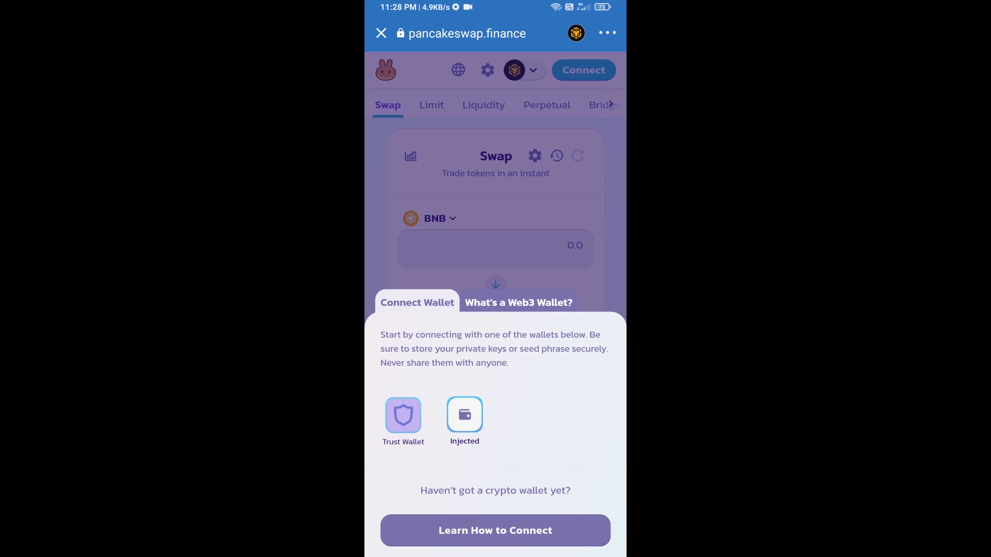
click(463, 415)
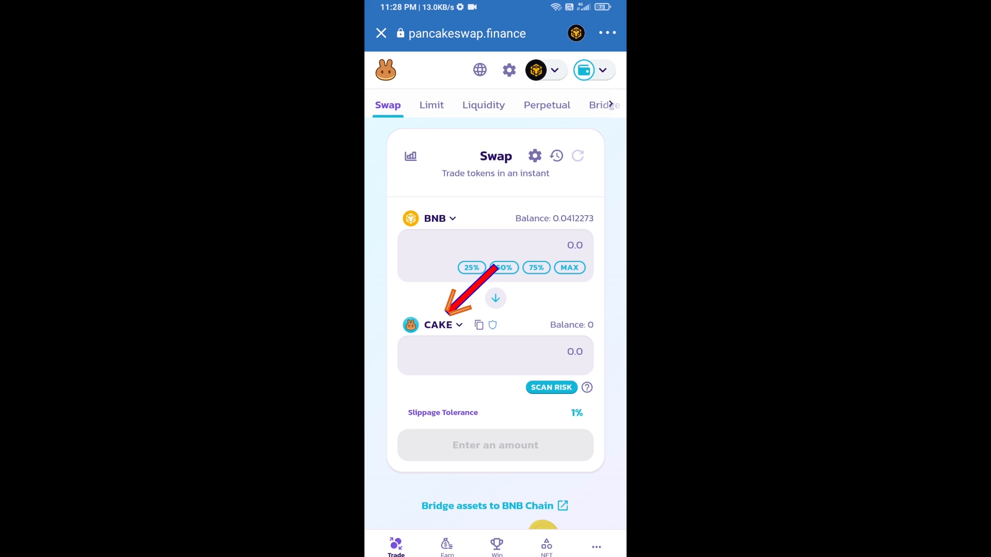
click(441, 324)
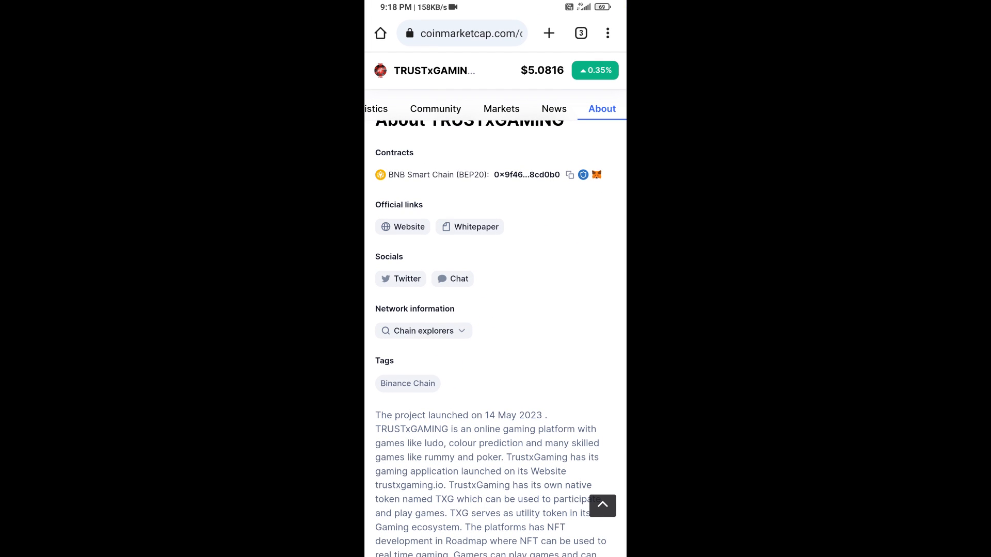
click(569, 175)
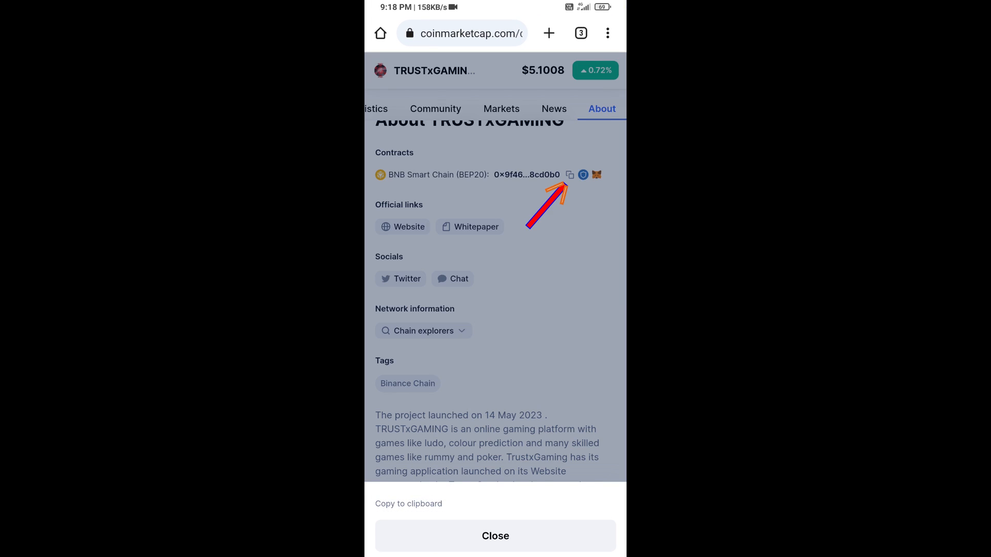
click(568, 174)
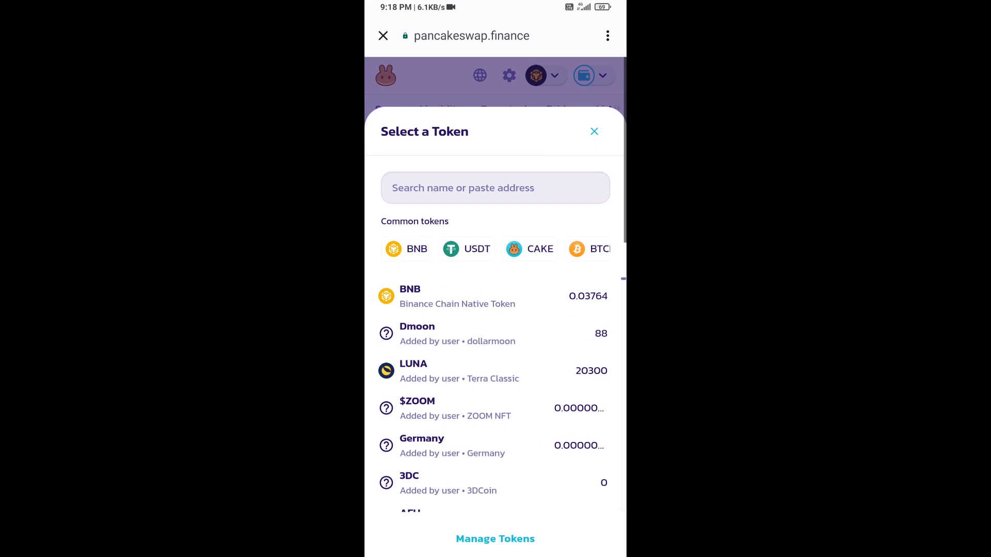
Step: Paste the TXG contract address, accept the unknown-token warning and import TXG as the receive token
click(494, 188)
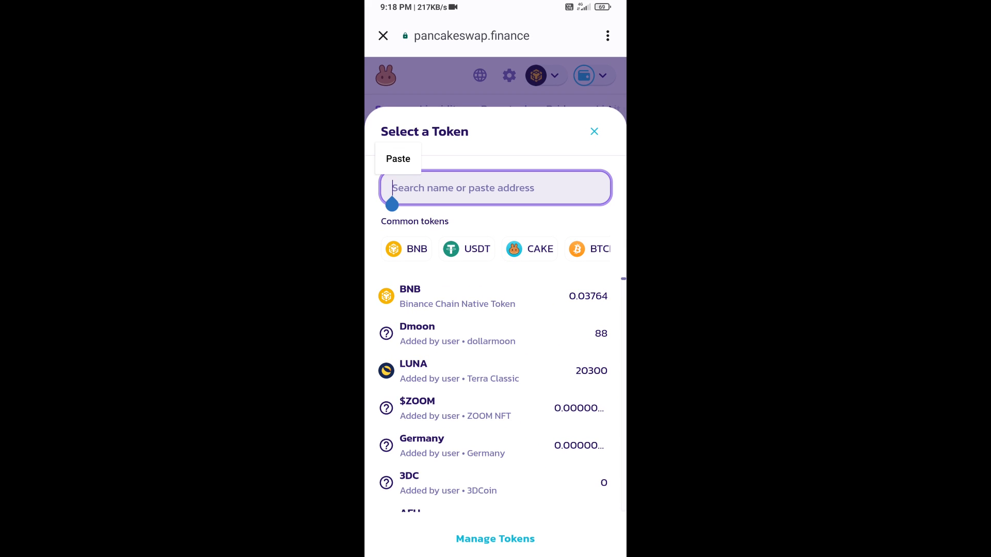
click(398, 159)
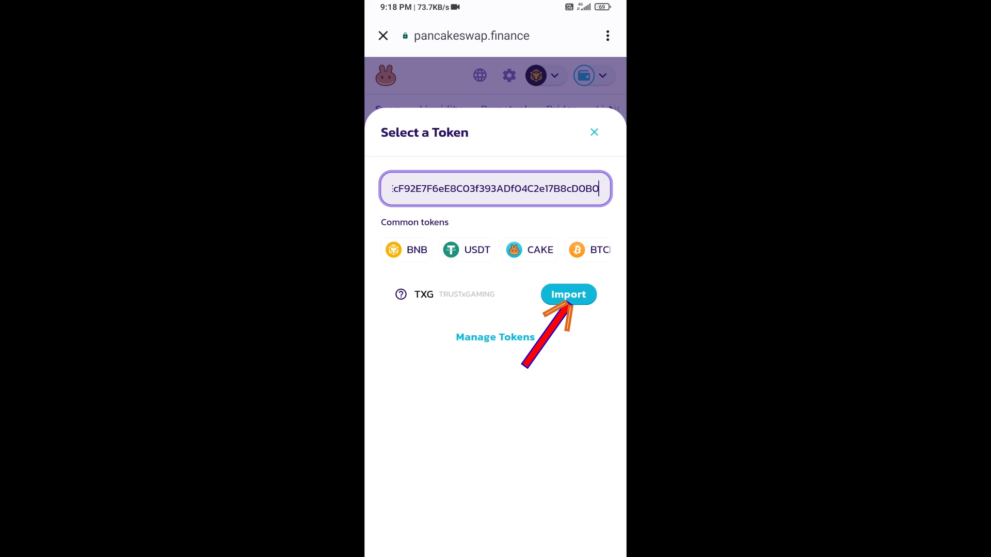
click(568, 294)
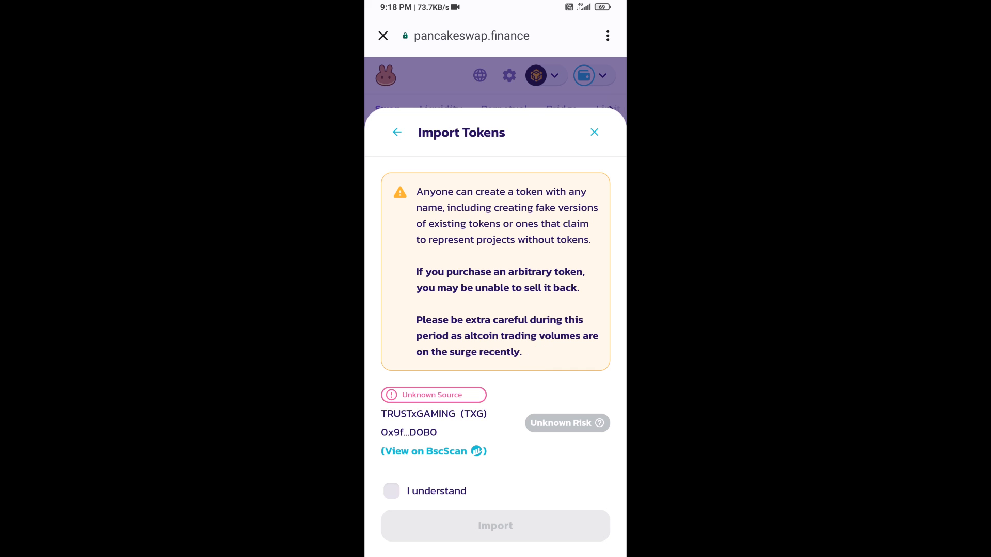
click(391, 492)
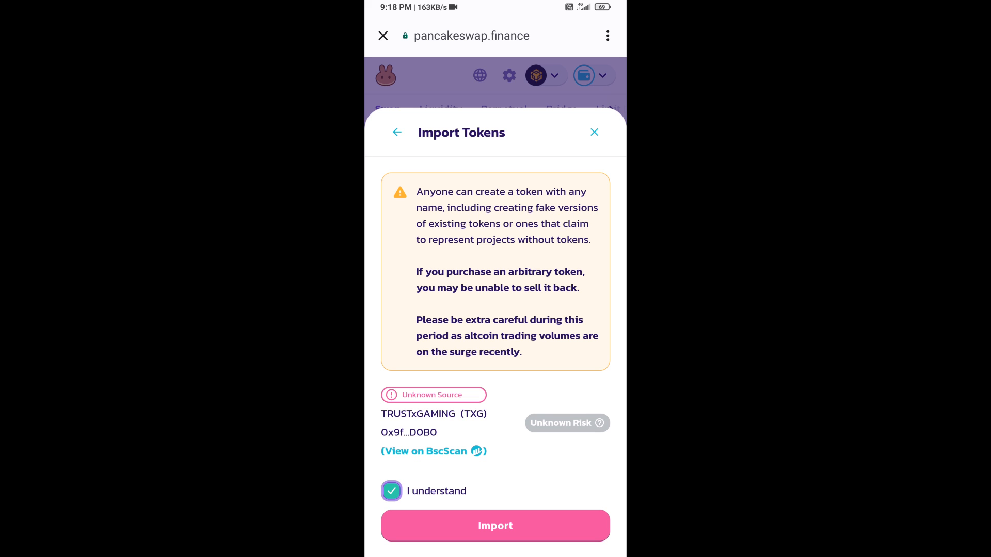
click(494, 526)
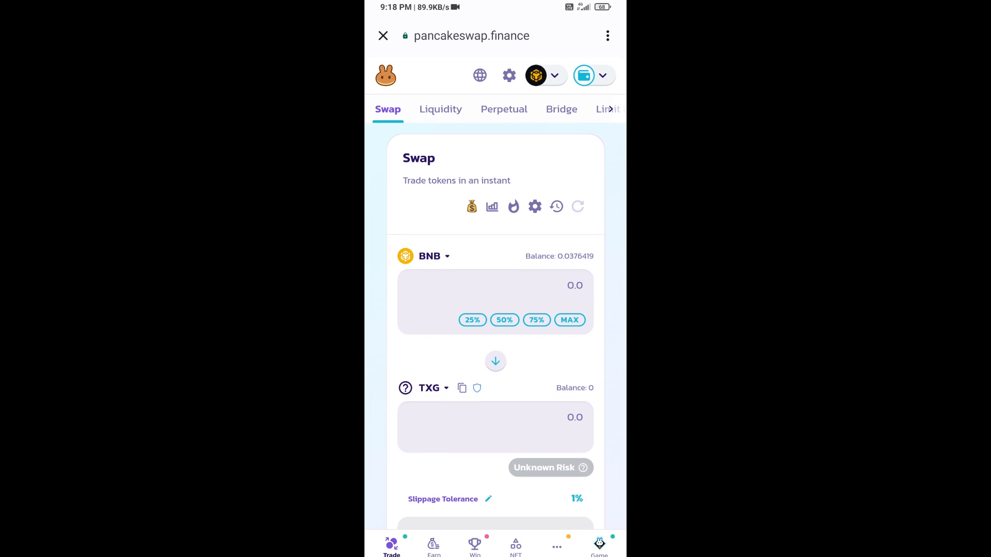
Step: Set slippage tolerance to 2% in swap settings and move to the TXG amount field
click(534, 206)
text(2)
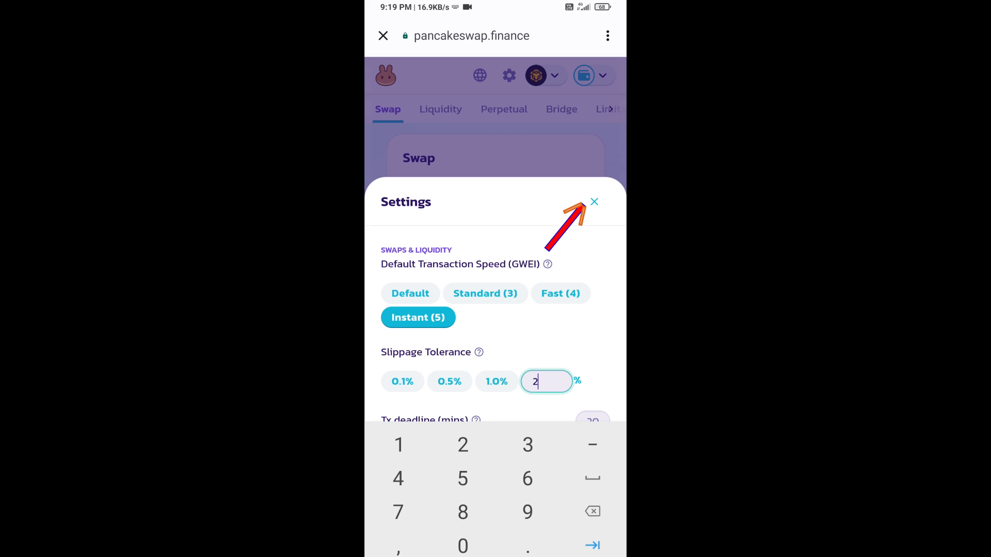
click(592, 201)
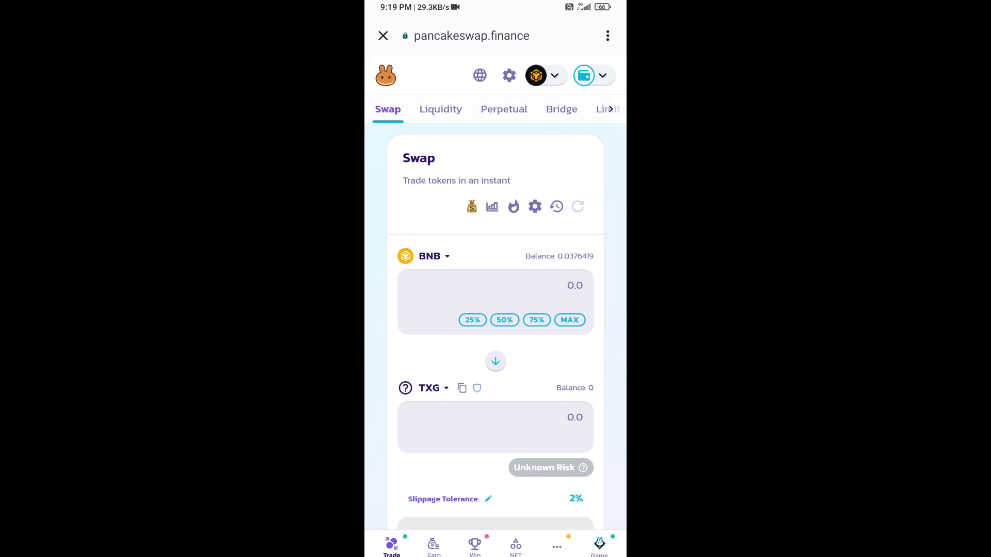
click(496, 427)
text(0.005)
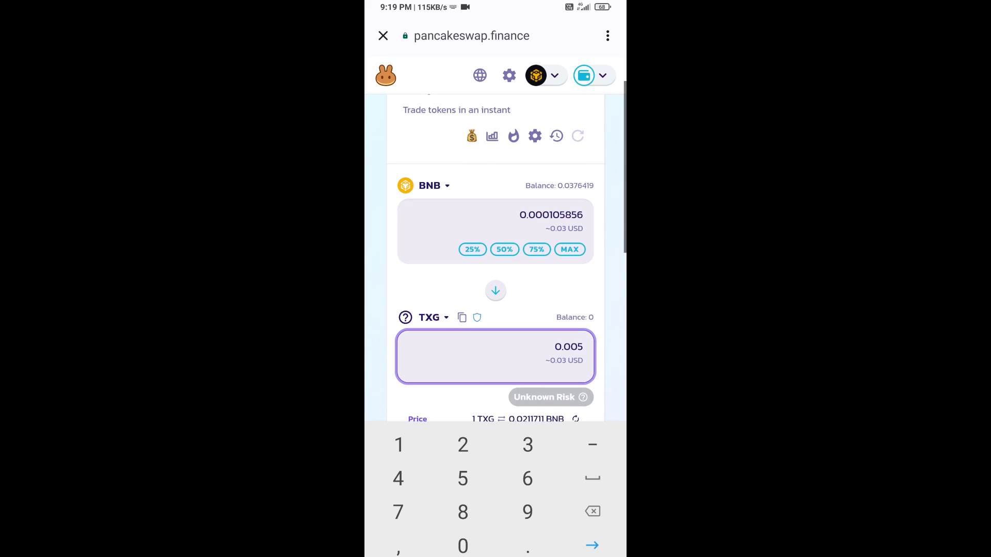
Step: Swap 0.000105856 BNB for 0.005 TXG and confirm the swap
scroll(down, 3)
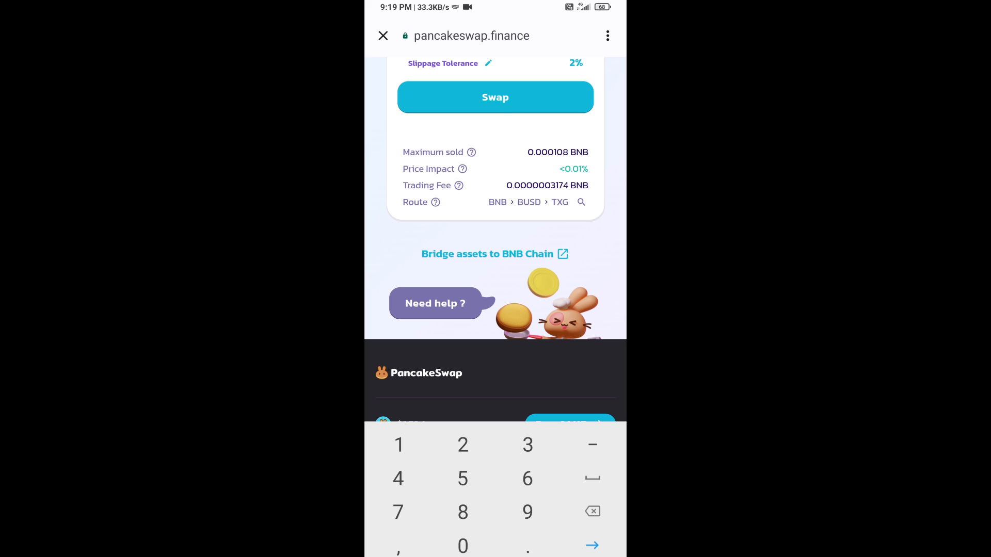
click(494, 97)
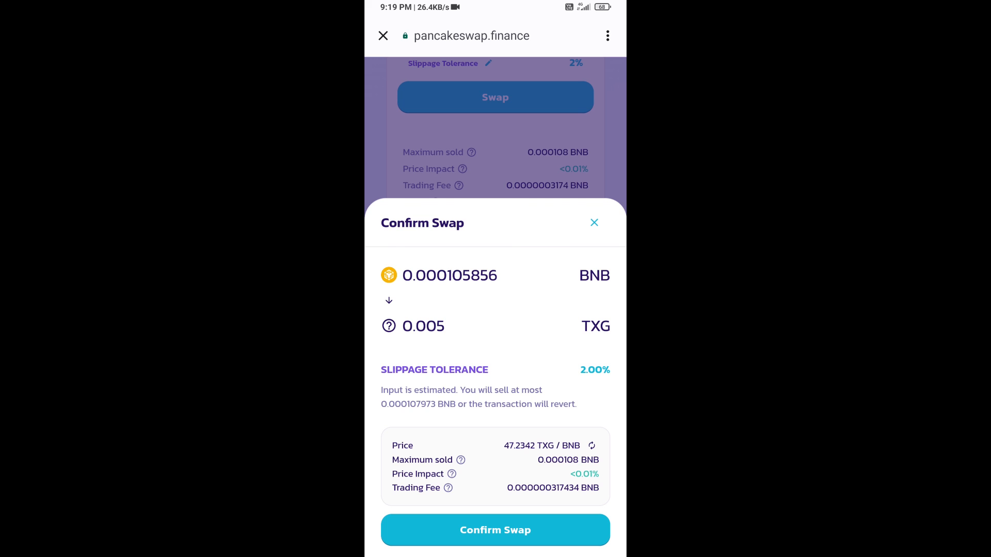
click(495, 530)
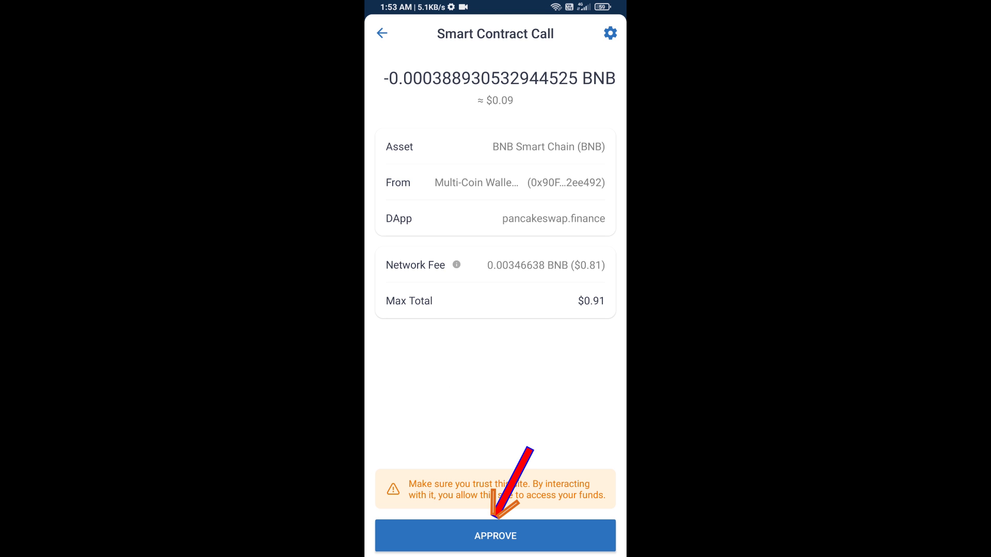
Step: Approve the smart contract call and enable the purchased TXG token in the wallet
click(495, 536)
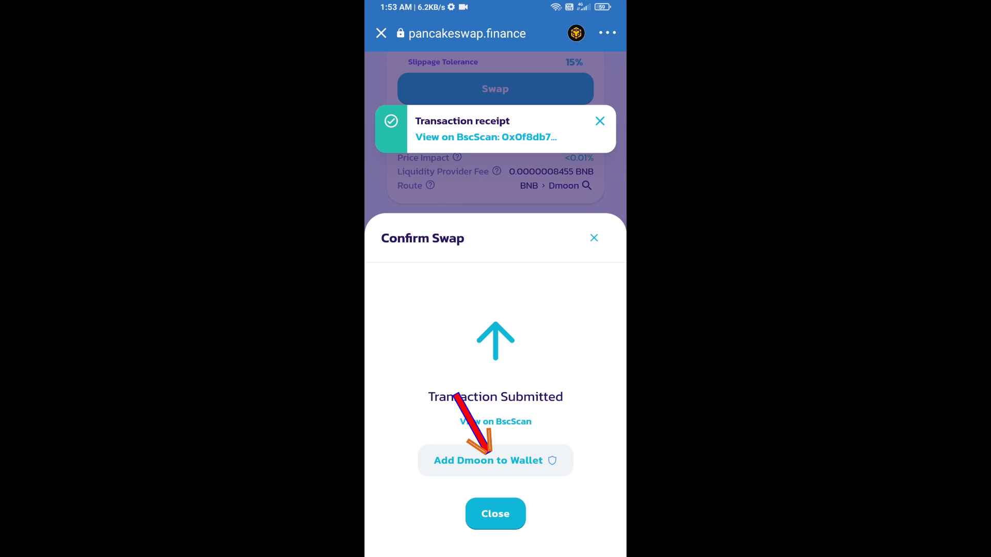
click(495, 461)
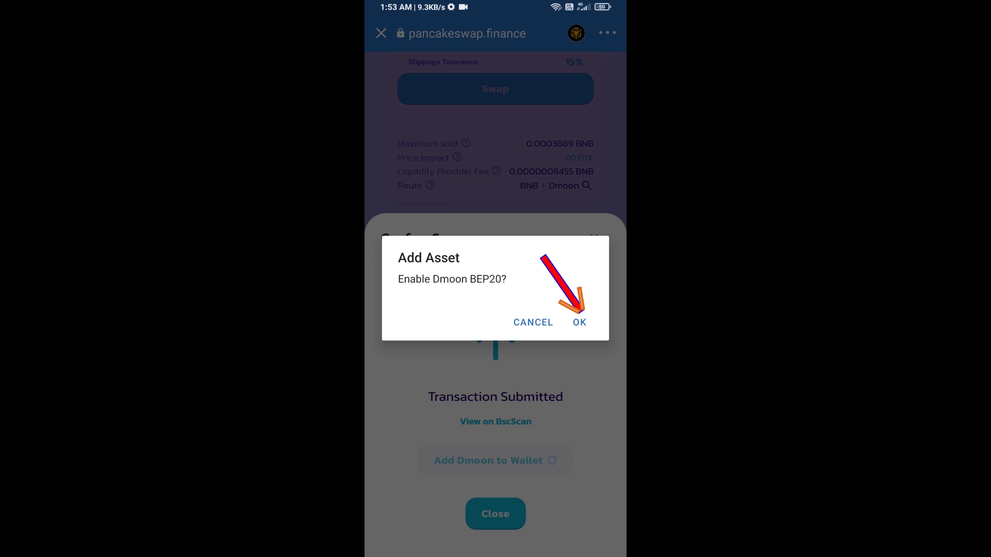
click(578, 323)
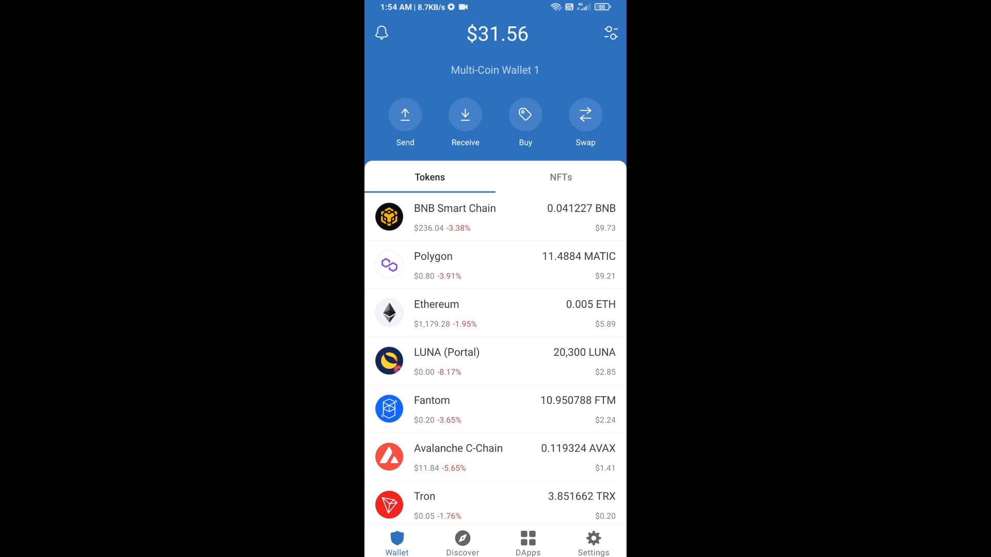